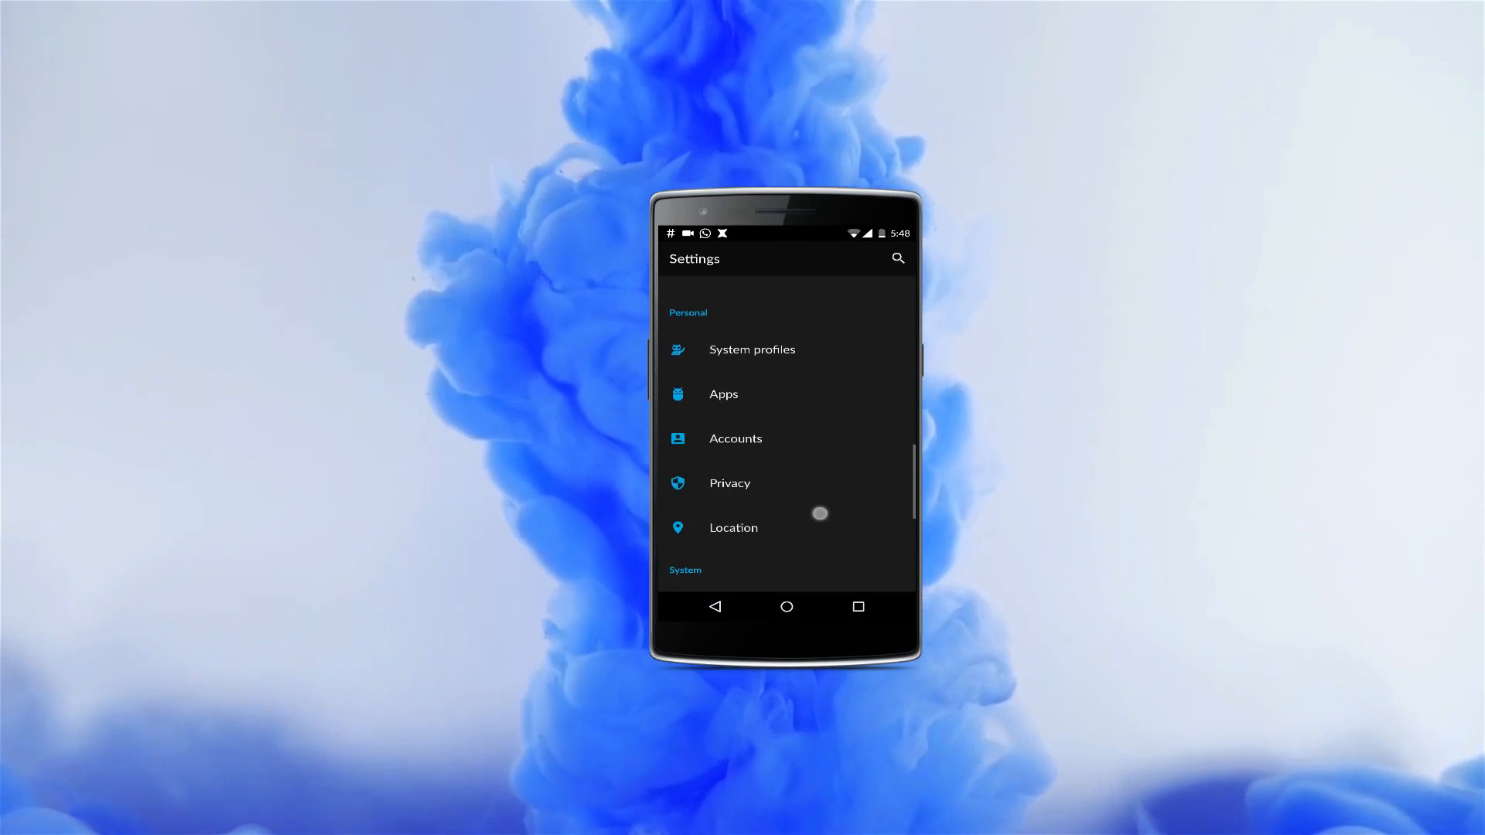
Step: In About phone, tap Build number to unlock the hidden developer options
{"action": "scroll", "scroll_direction": "down", "scroll_amount": 3}
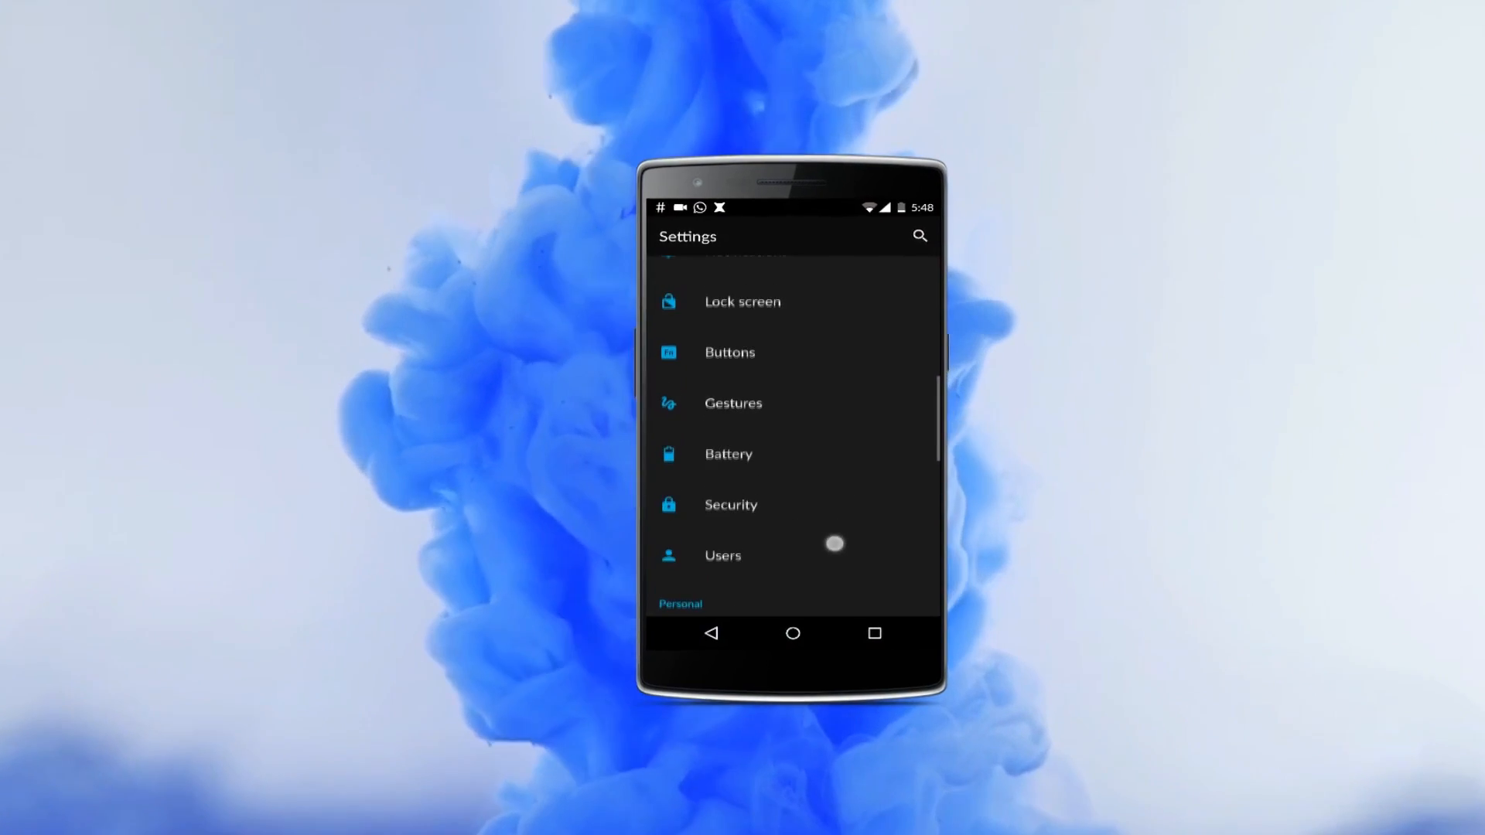
{"action": "scroll", "scroll_direction": "down", "scroll_amount": 3}
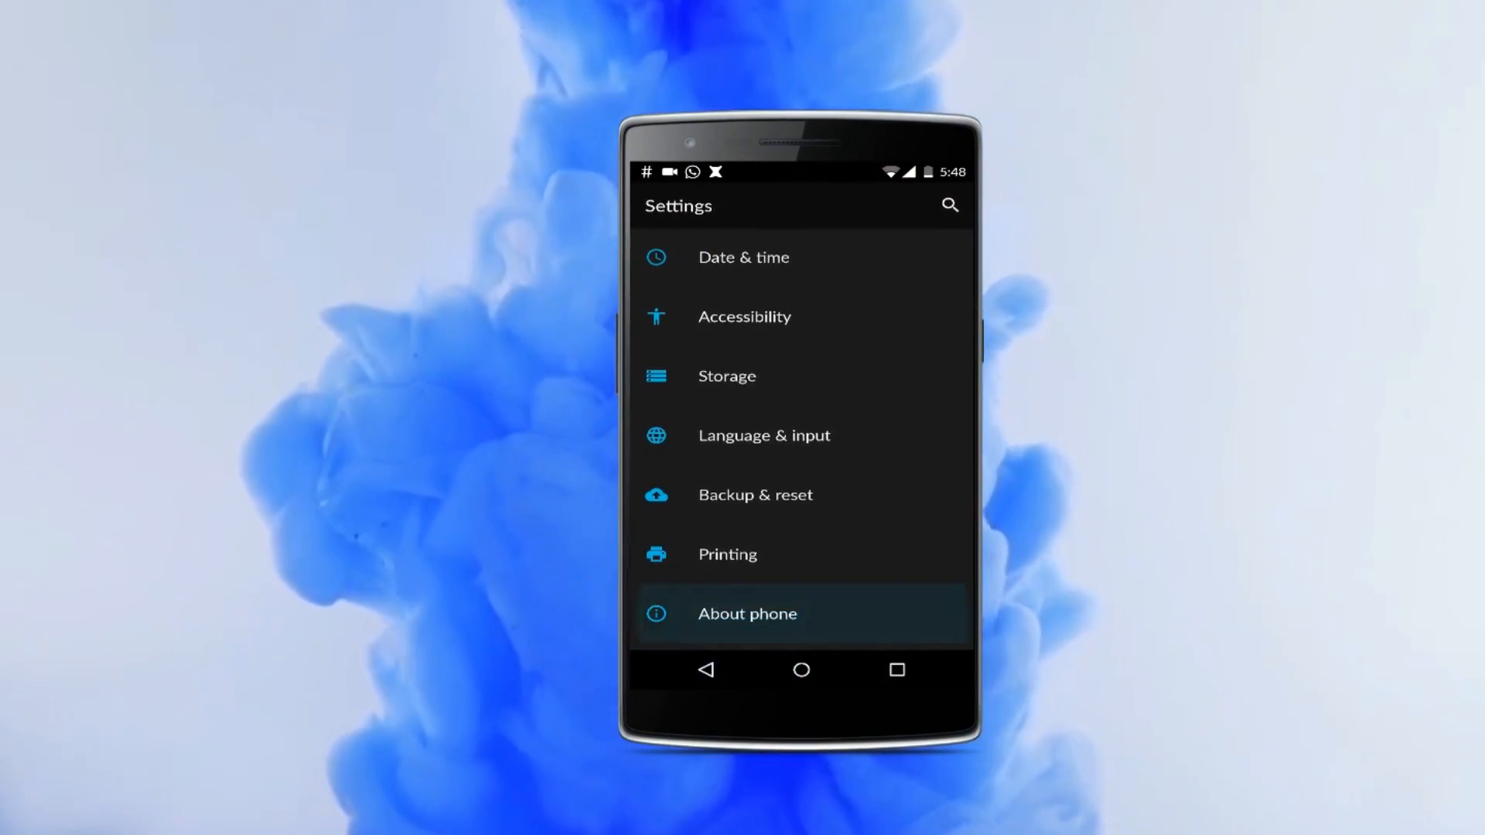
{"action": "left_click", "coordinate": [747, 613]}
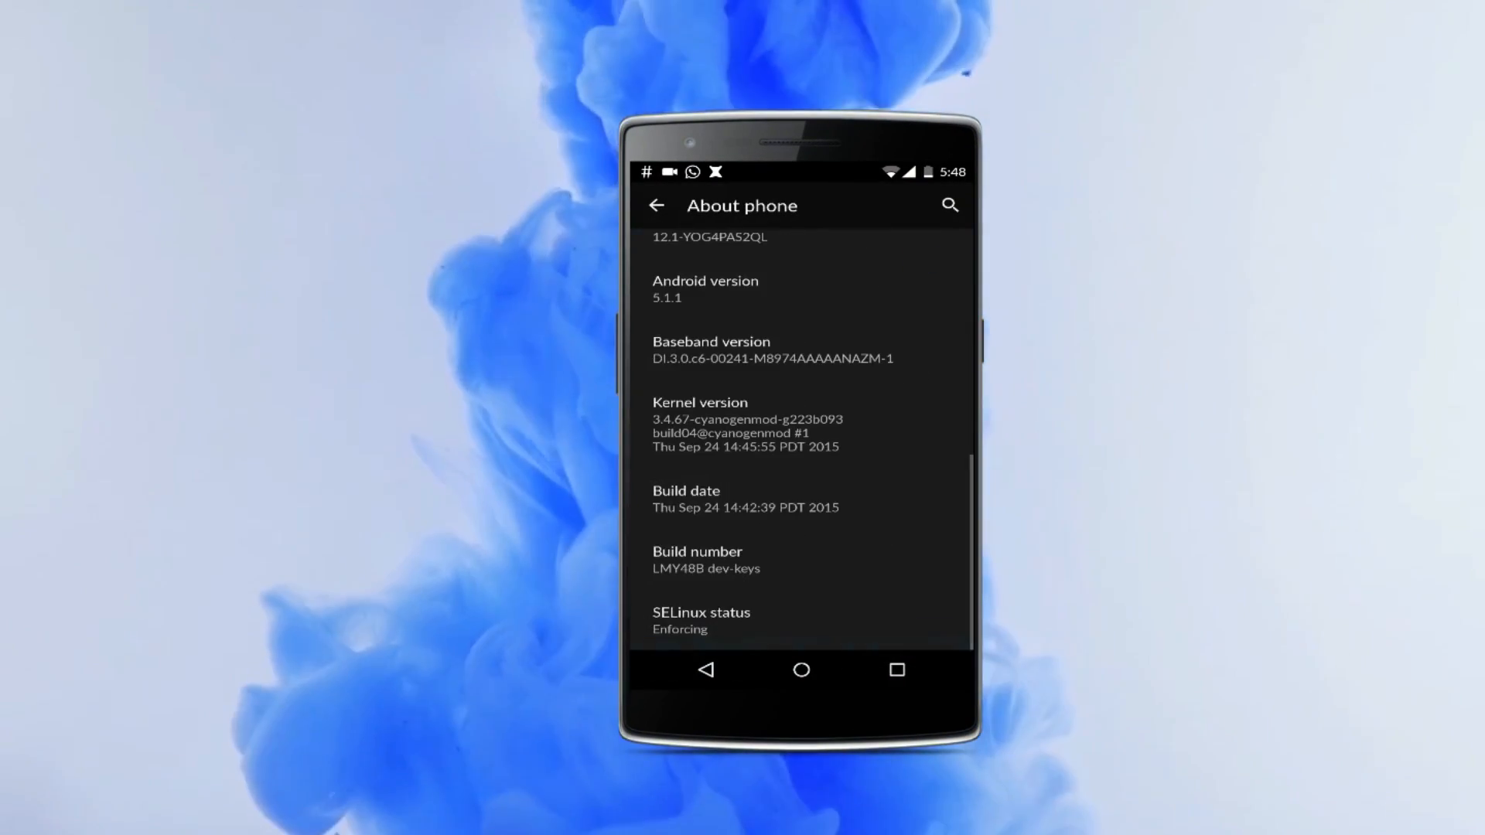
{"action": "left_click", "coordinate": [698, 558]}
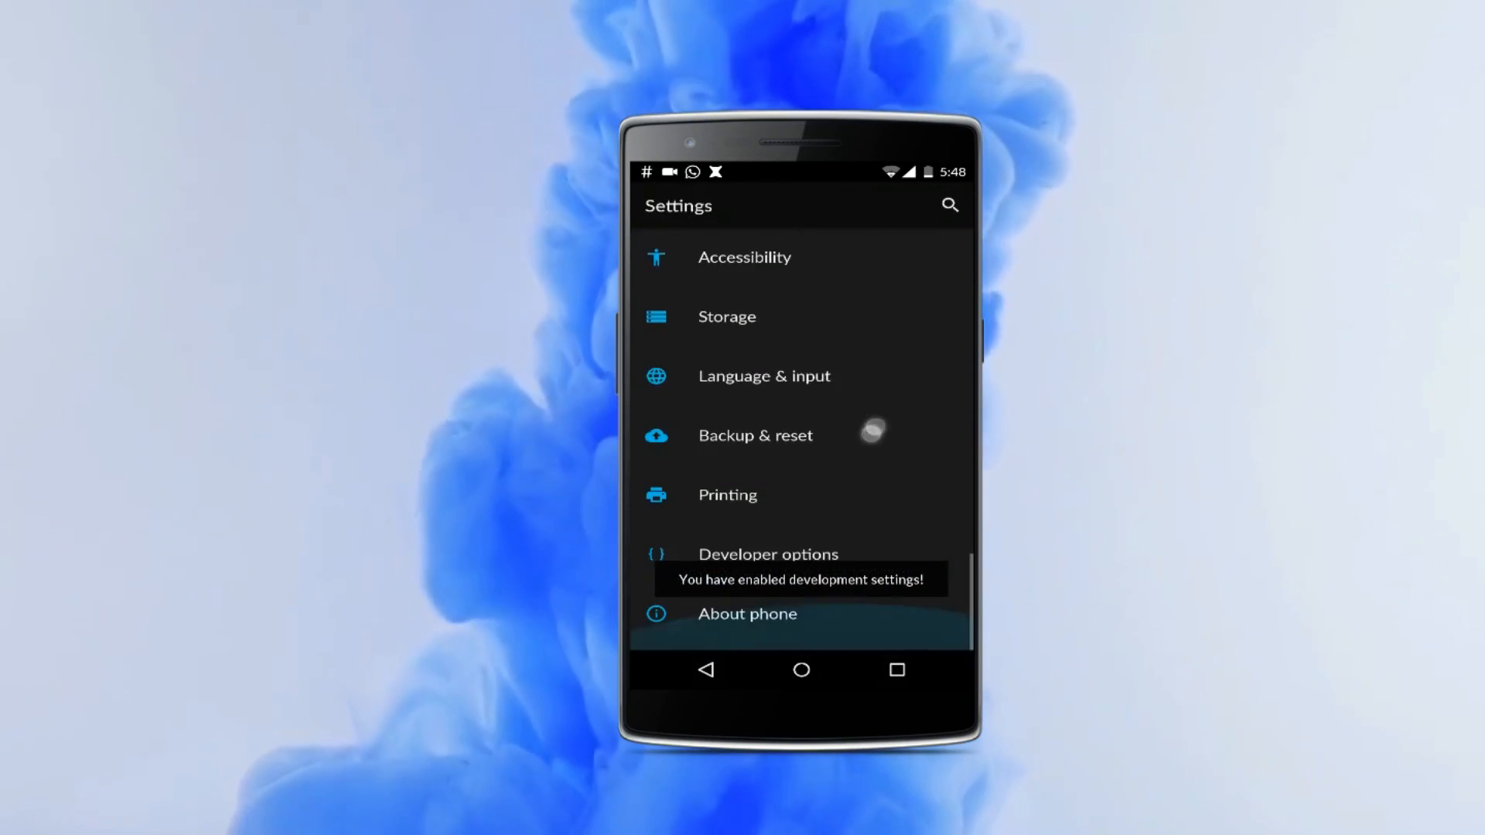
Step: Open Developer options and scroll down to the Debugging section
{"action": "left_click", "coordinate": [768, 554]}
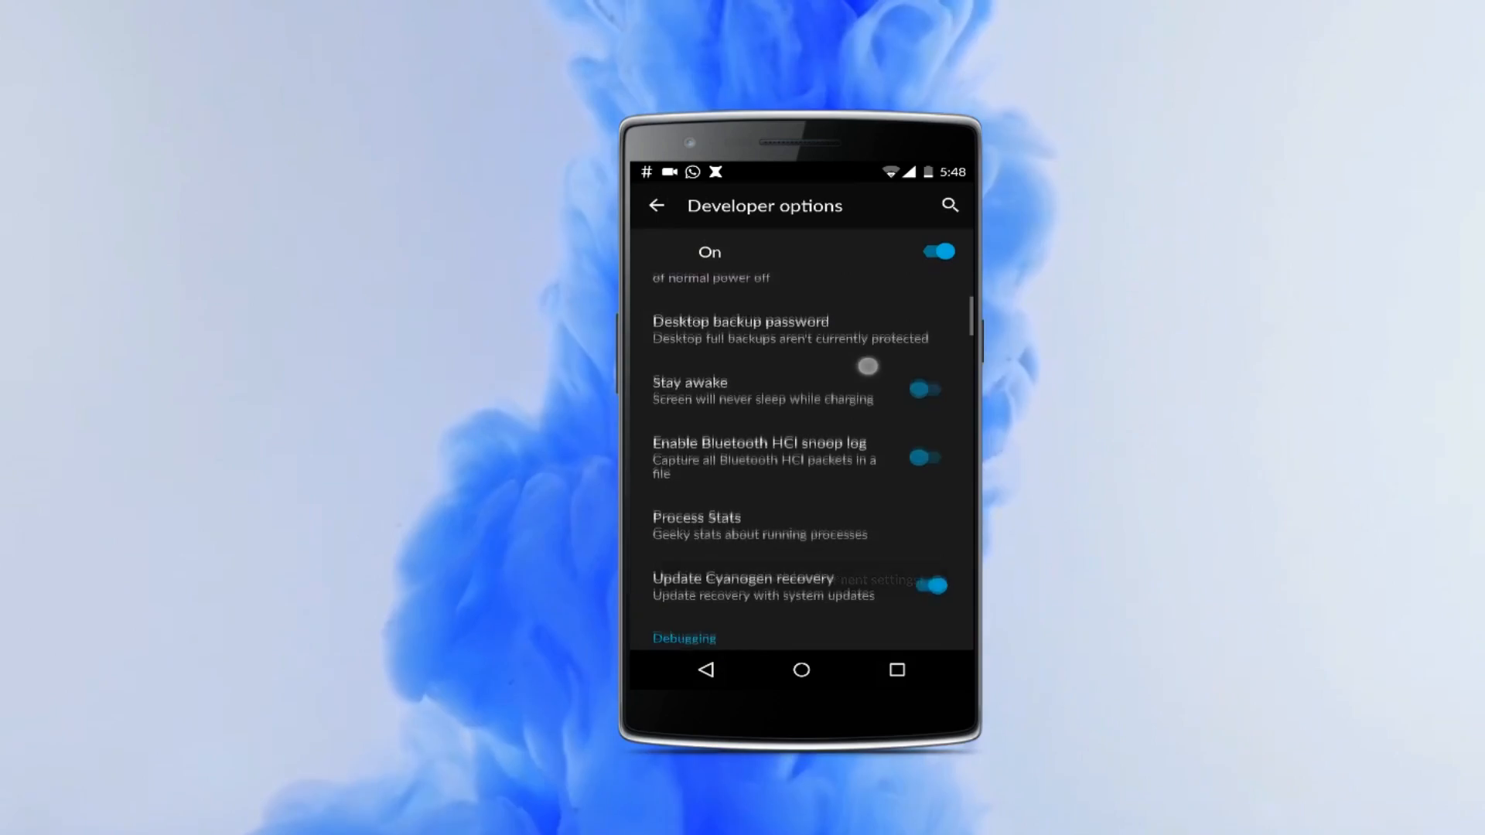
{"action": "scroll", "scroll_direction": "down", "scroll_amount": 3}
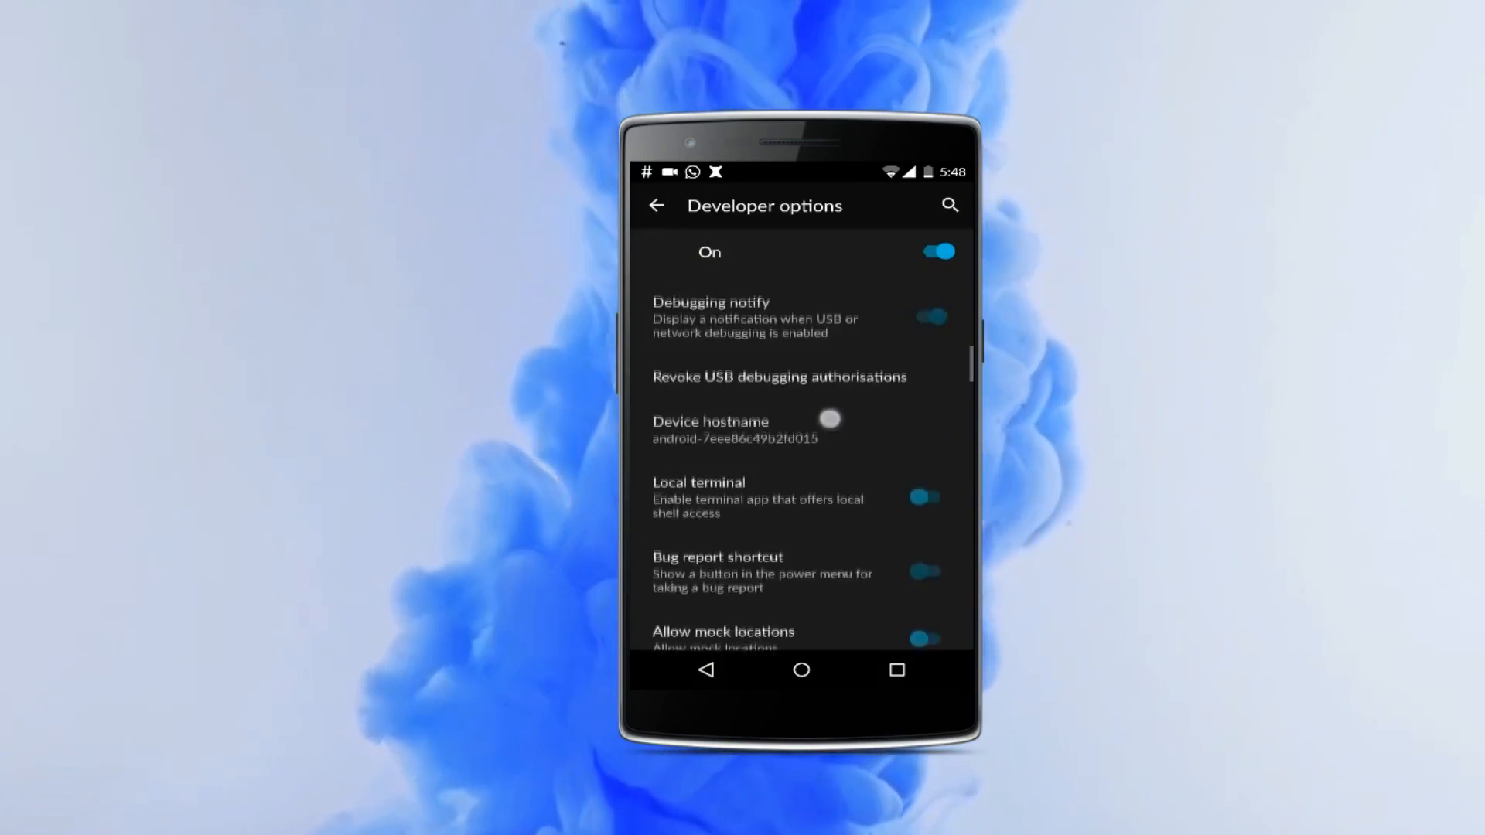
{"action": "scroll", "scroll_direction": "down", "scroll_amount": 3}
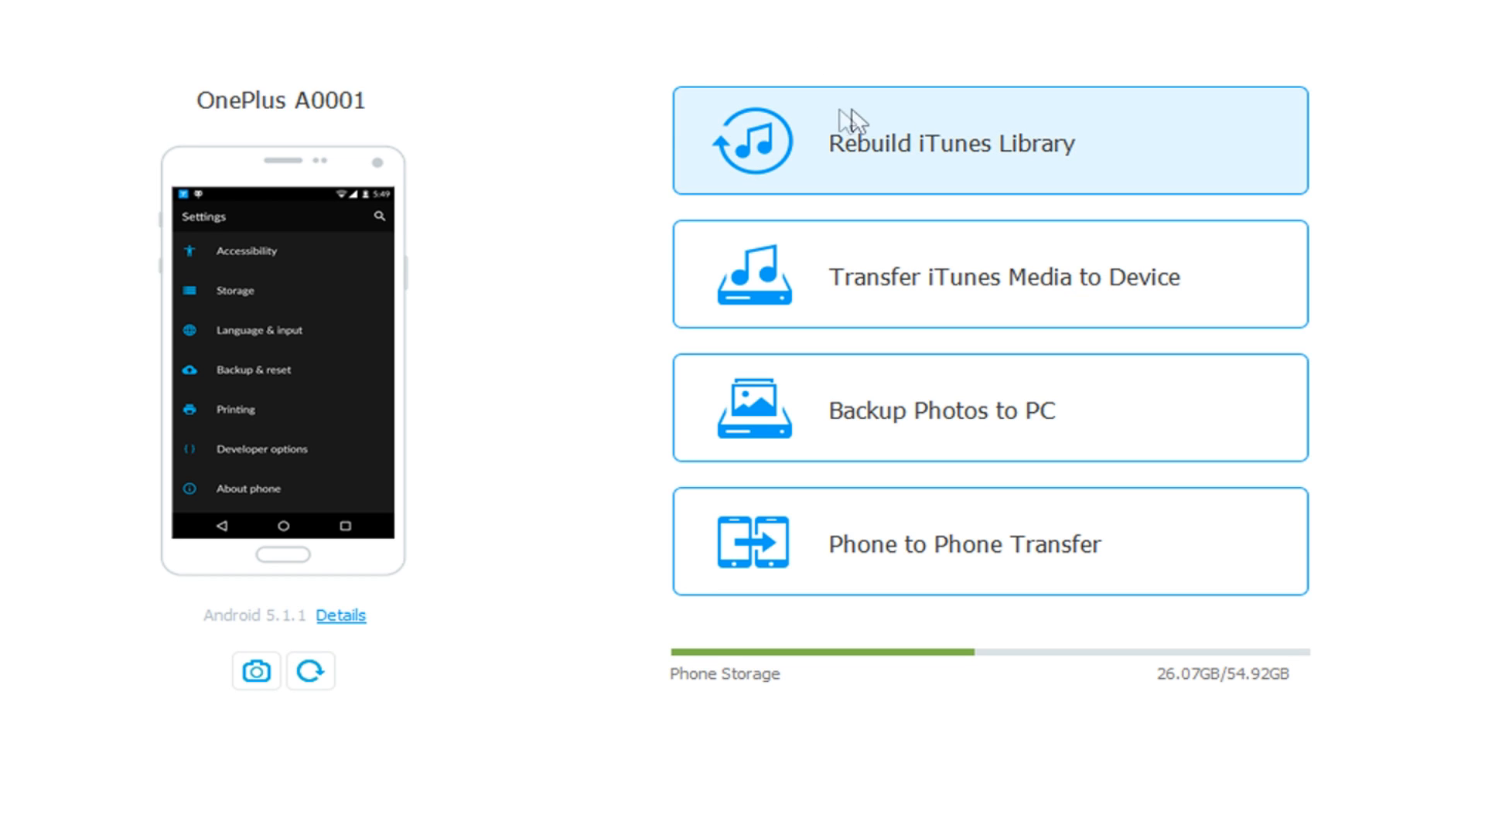
{"action": "mouse_move", "coordinate": [988, 140]}
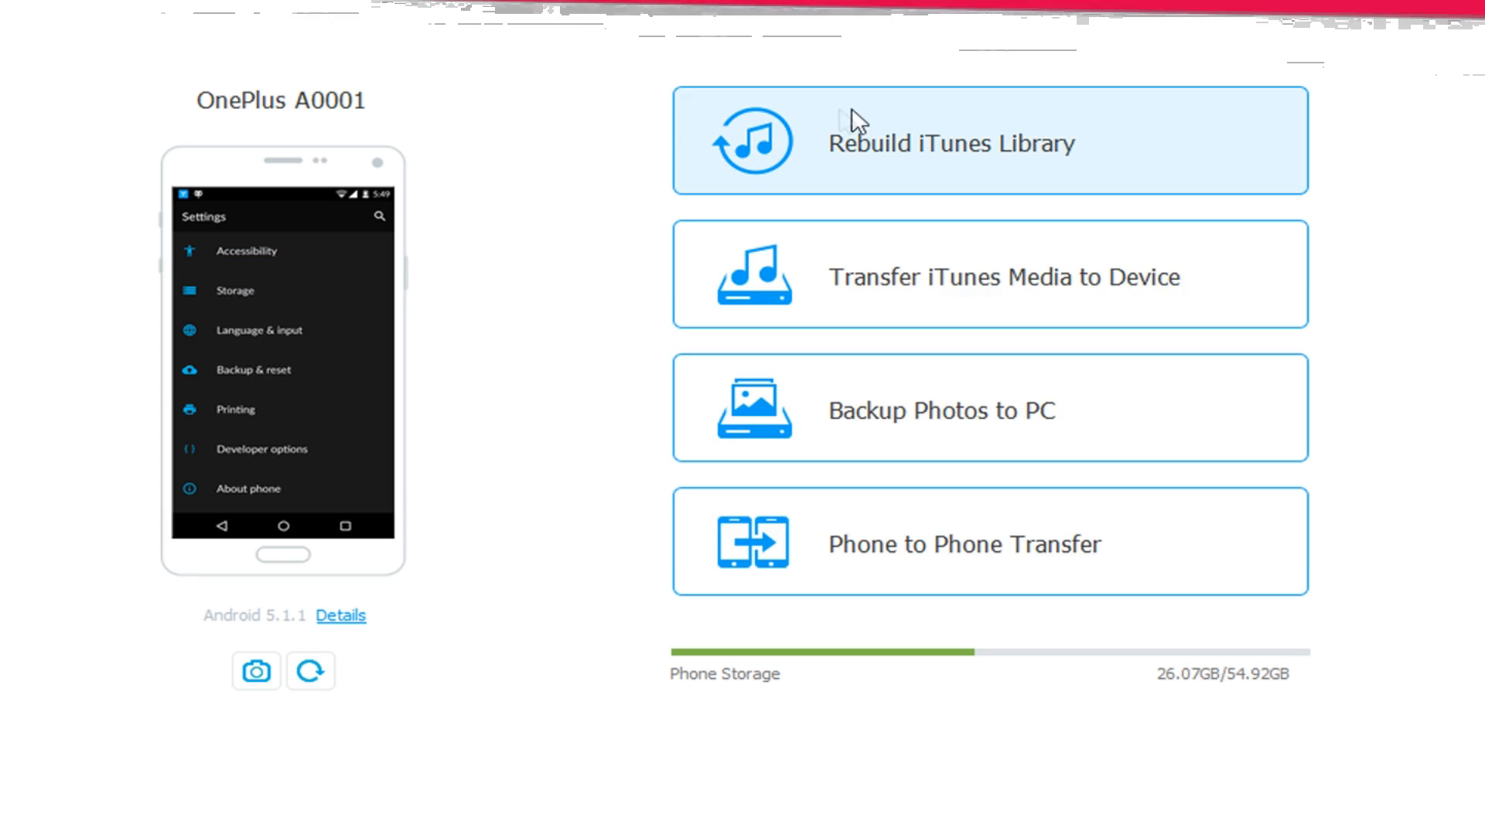
Step: With the OnePlus A0001 recognised, switch TunesGo to the Toolbox page
{"action": "left_click", "coordinate": [1030, 73]}
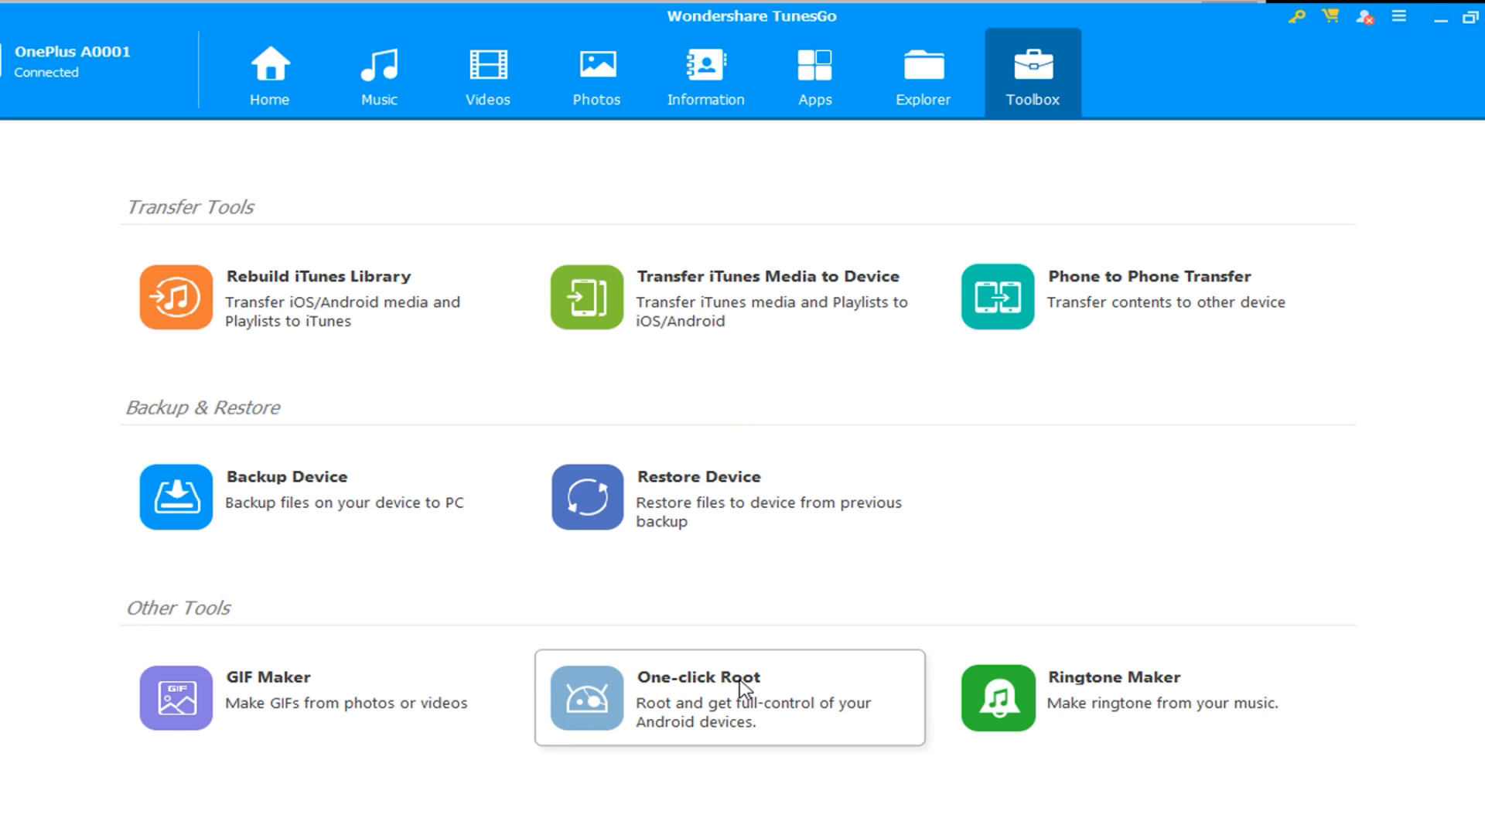
{"action": "mouse_move", "coordinate": [1162, 326]}
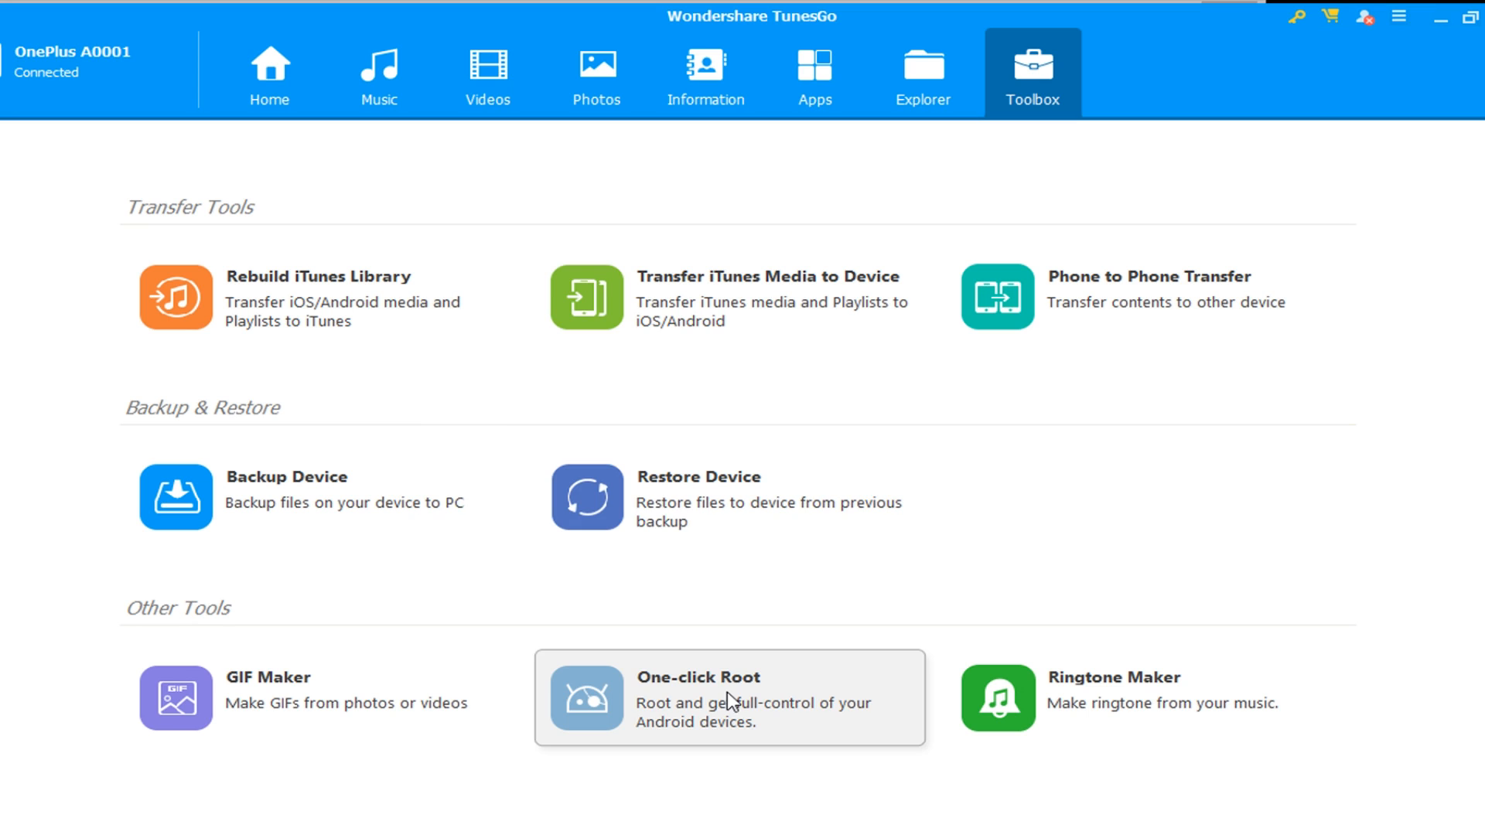
Step: Launch One-click Root from Toolbox and accept the warranty Warning with Root
{"action": "left_click", "coordinate": [730, 698]}
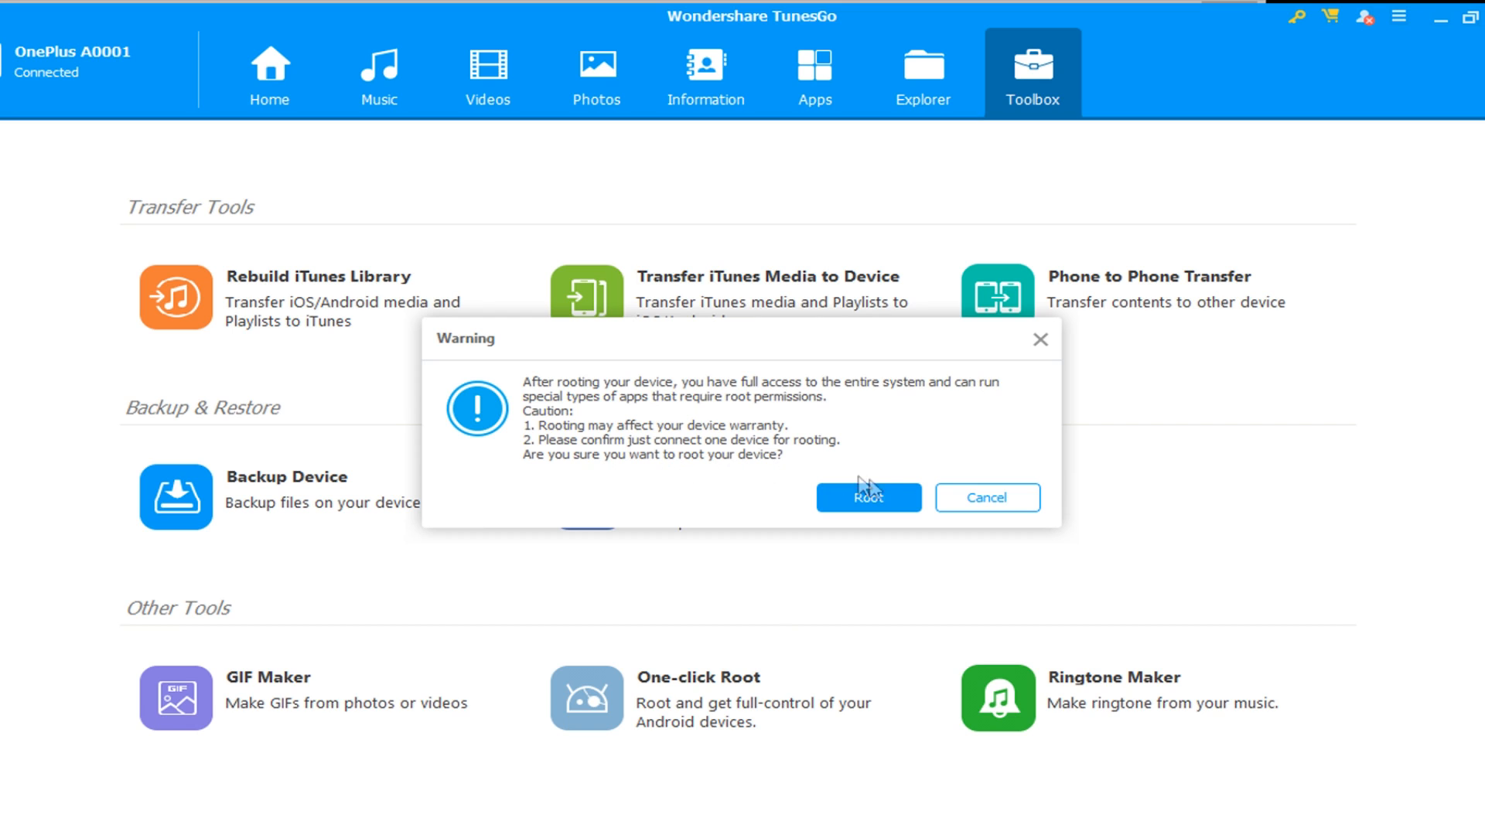
{"action": "mouse_move", "coordinate": [779, 632]}
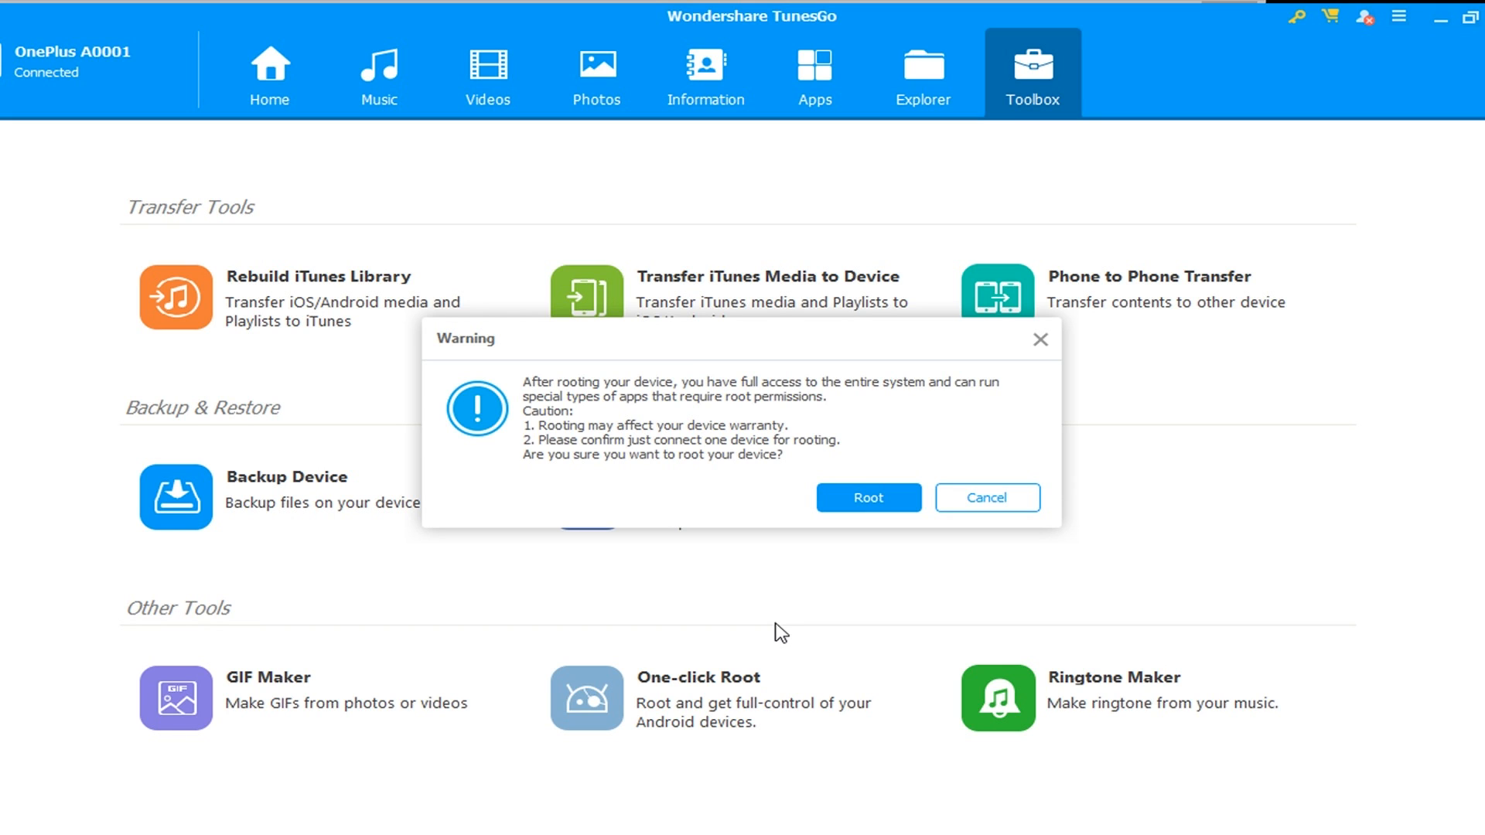
{"action": "left_click", "coordinate": [985, 497]}
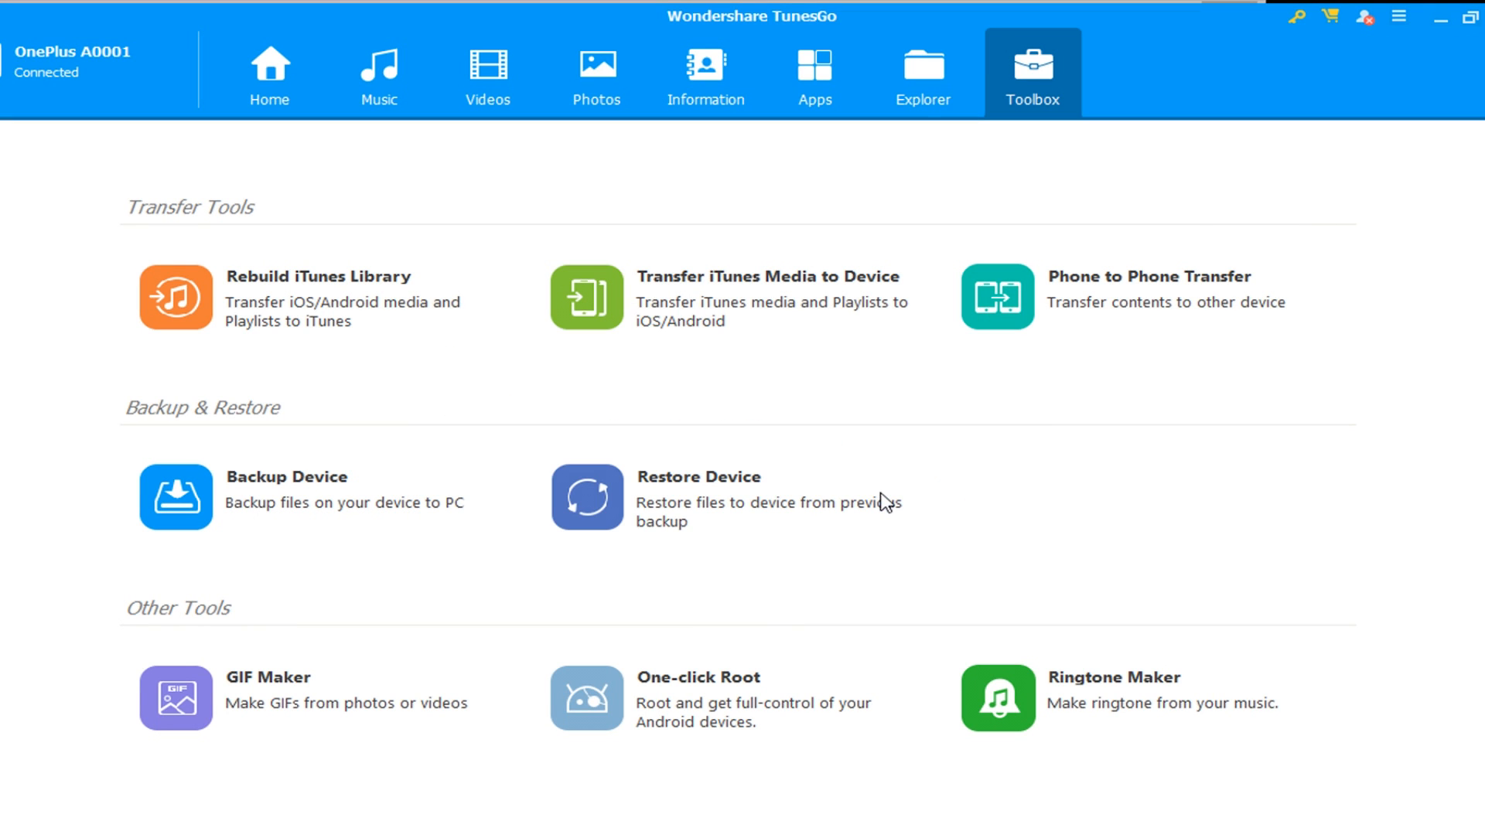
{"action": "left_click", "coordinate": [585, 697]}
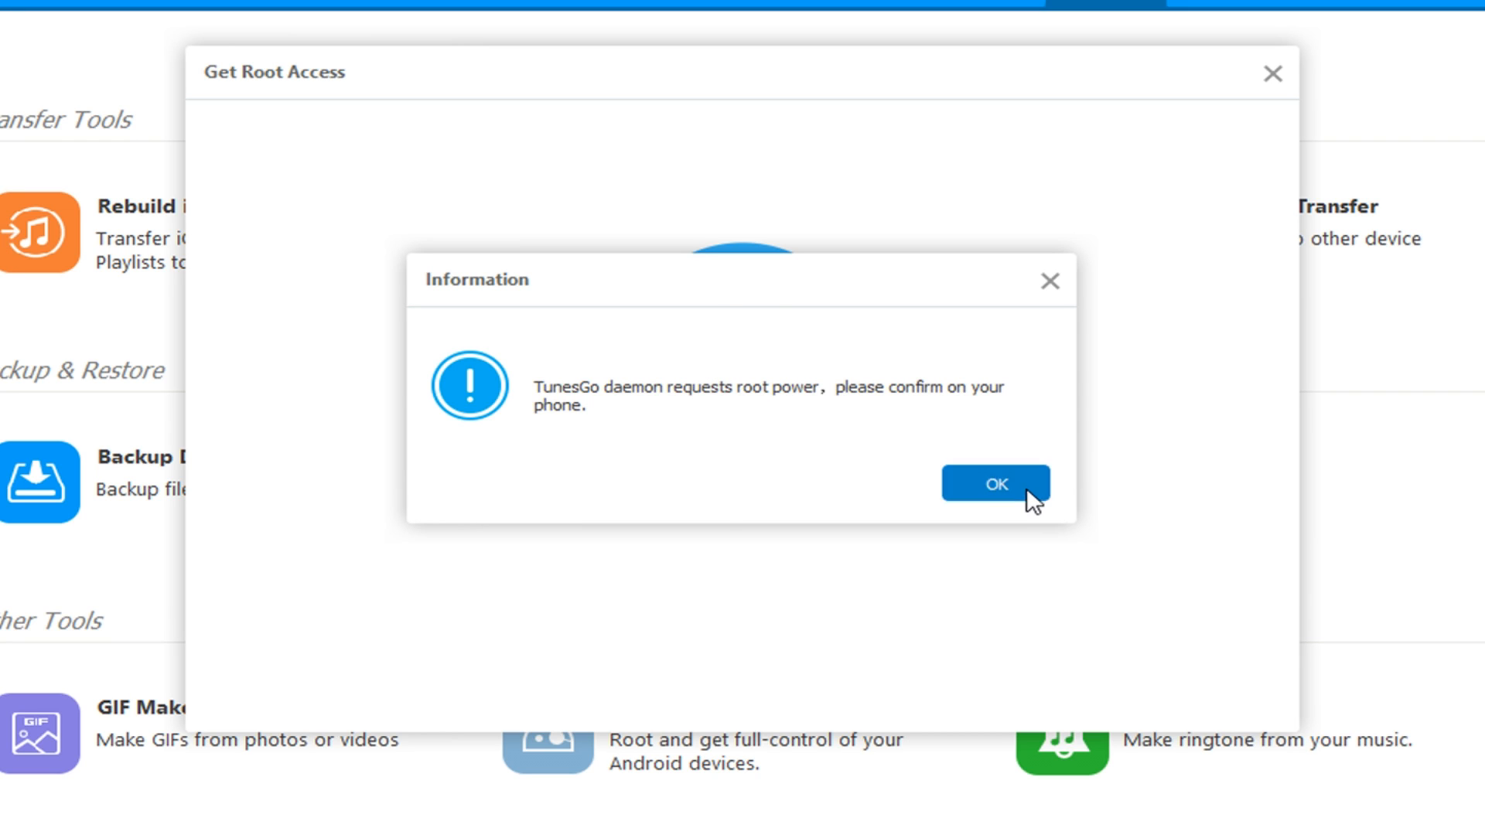
Step: Acknowledge the root-permission notice, then dismiss the 'has been rooted' message
{"action": "left_click", "coordinate": [993, 483]}
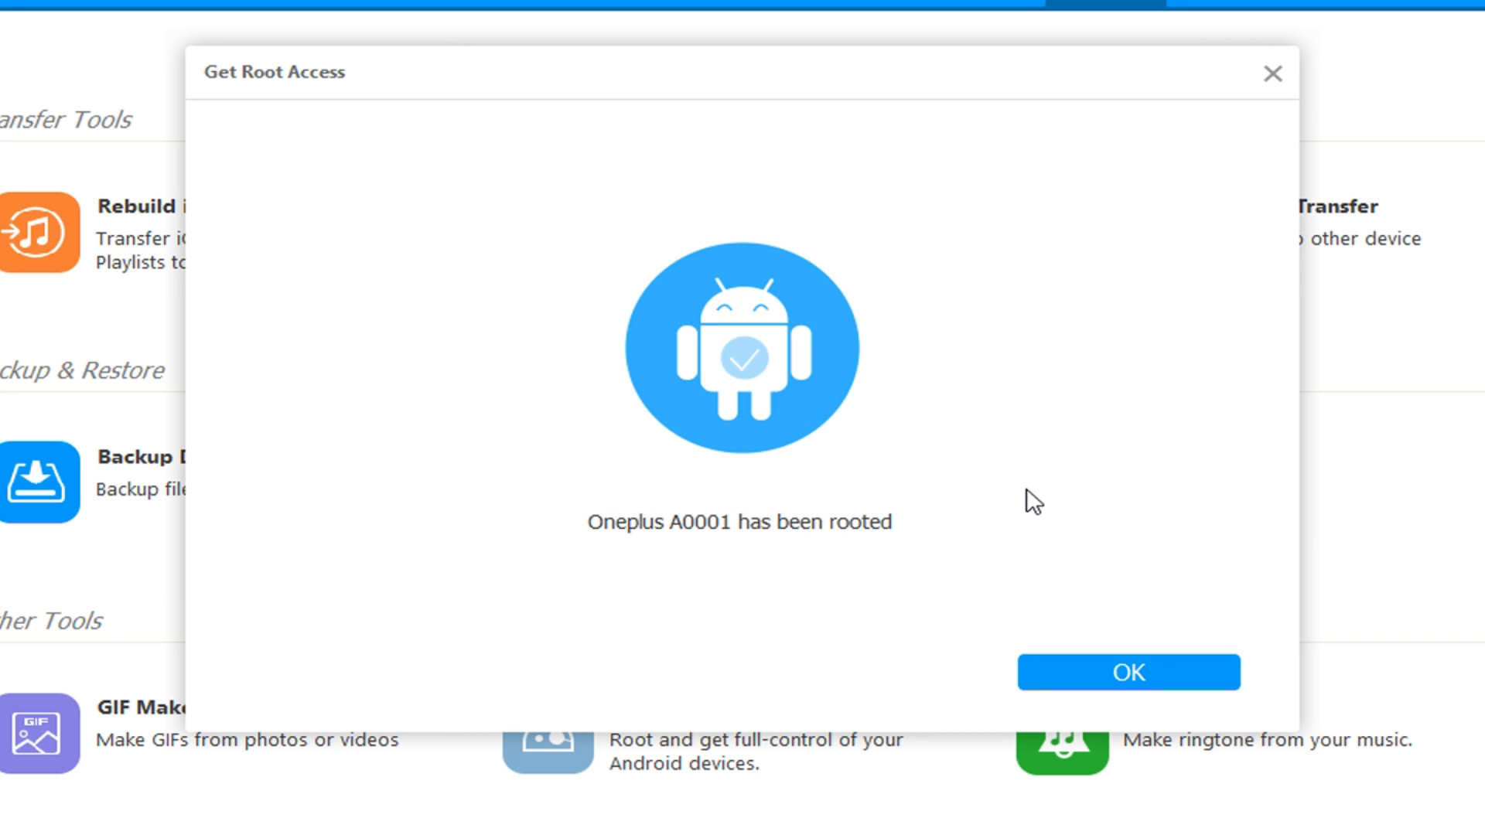
{"action": "left_click", "coordinate": [1127, 673]}
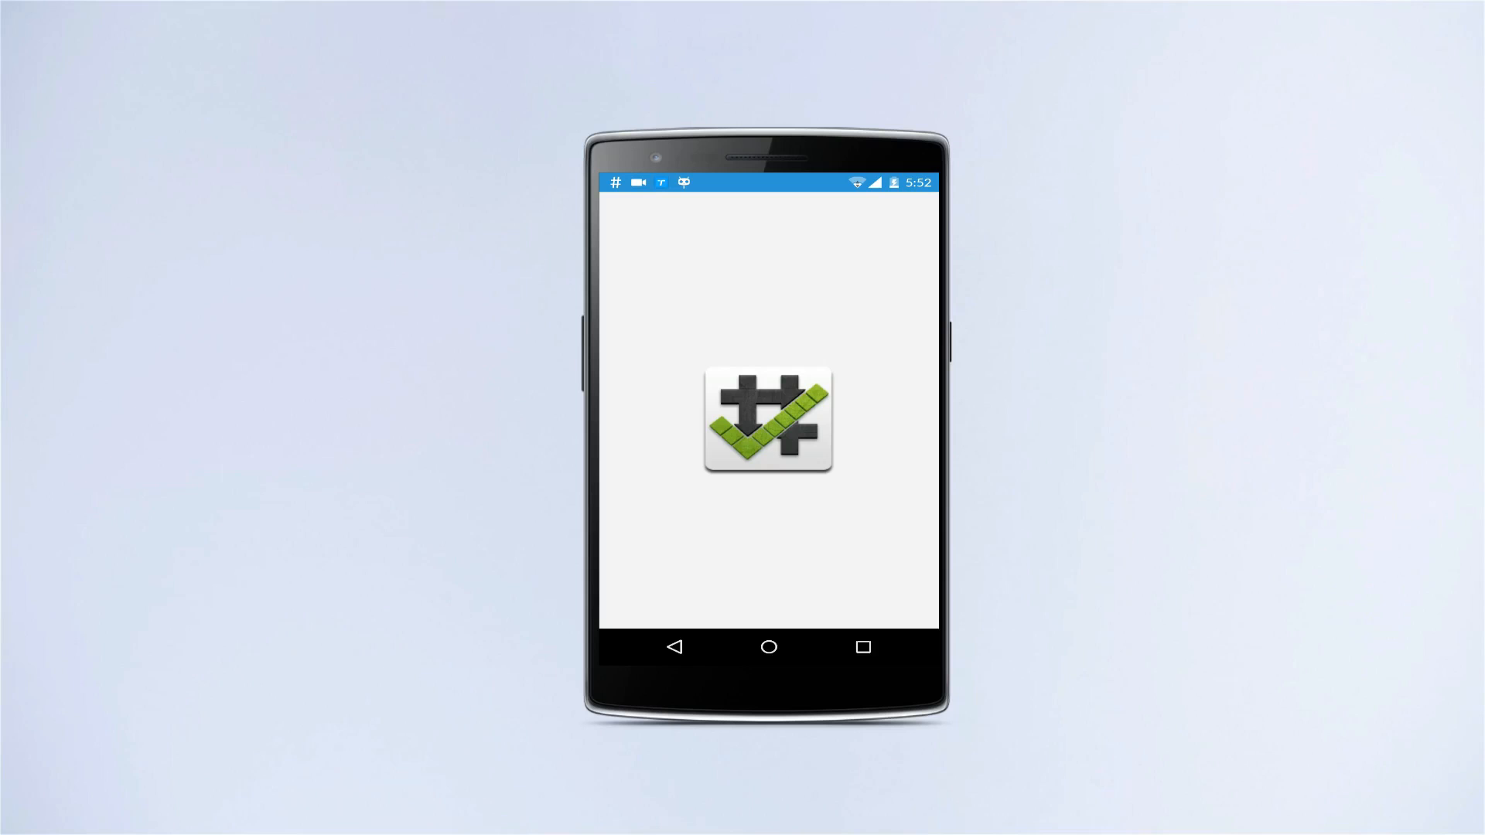
Step: Open Root Checker Basic, run Verify Root, and grant it superuser access
{"action": "left_click", "coordinate": [768, 421]}
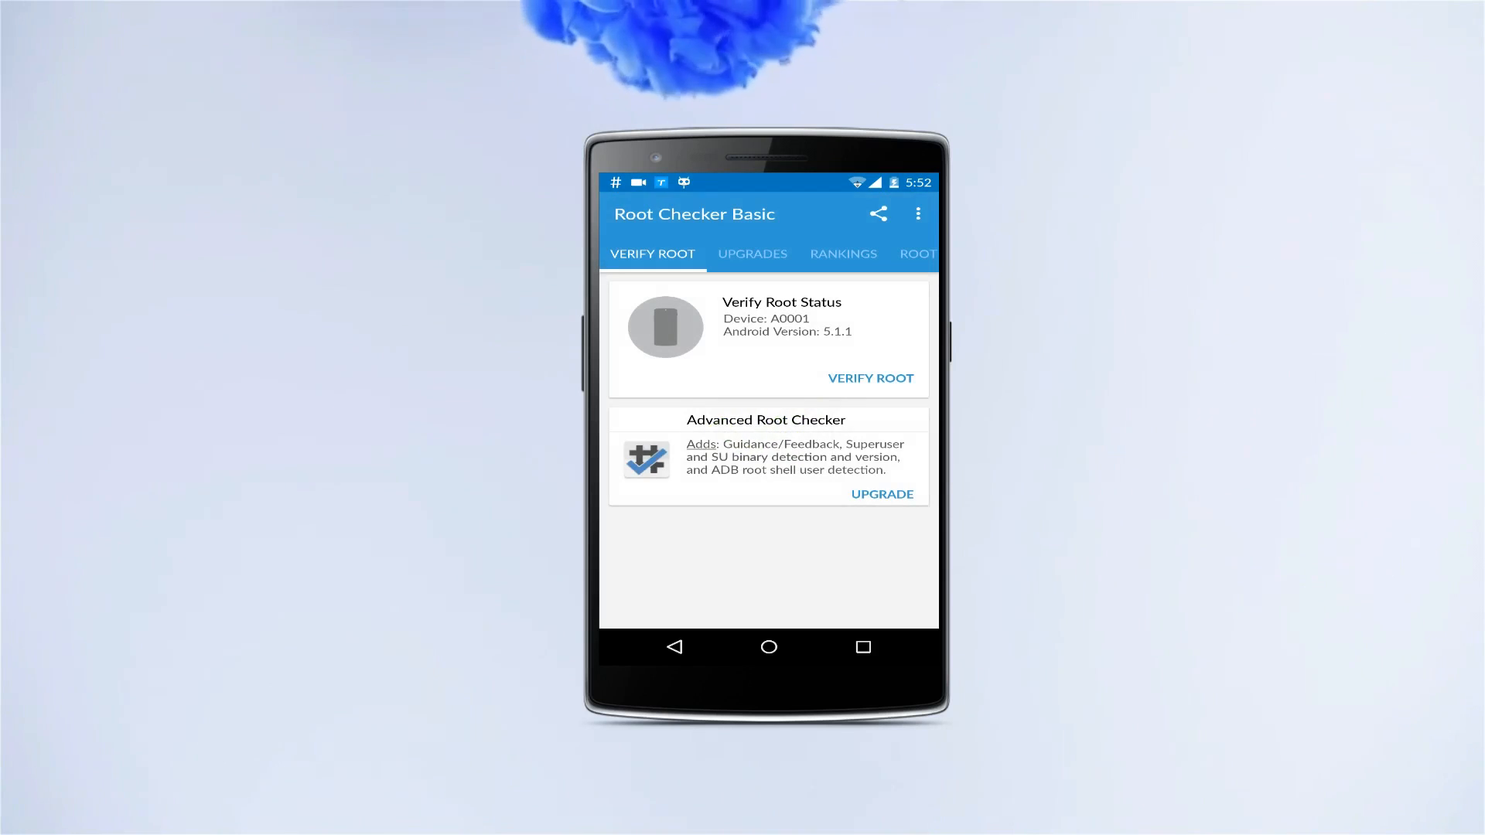
{"action": "left_click", "coordinate": [869, 379]}
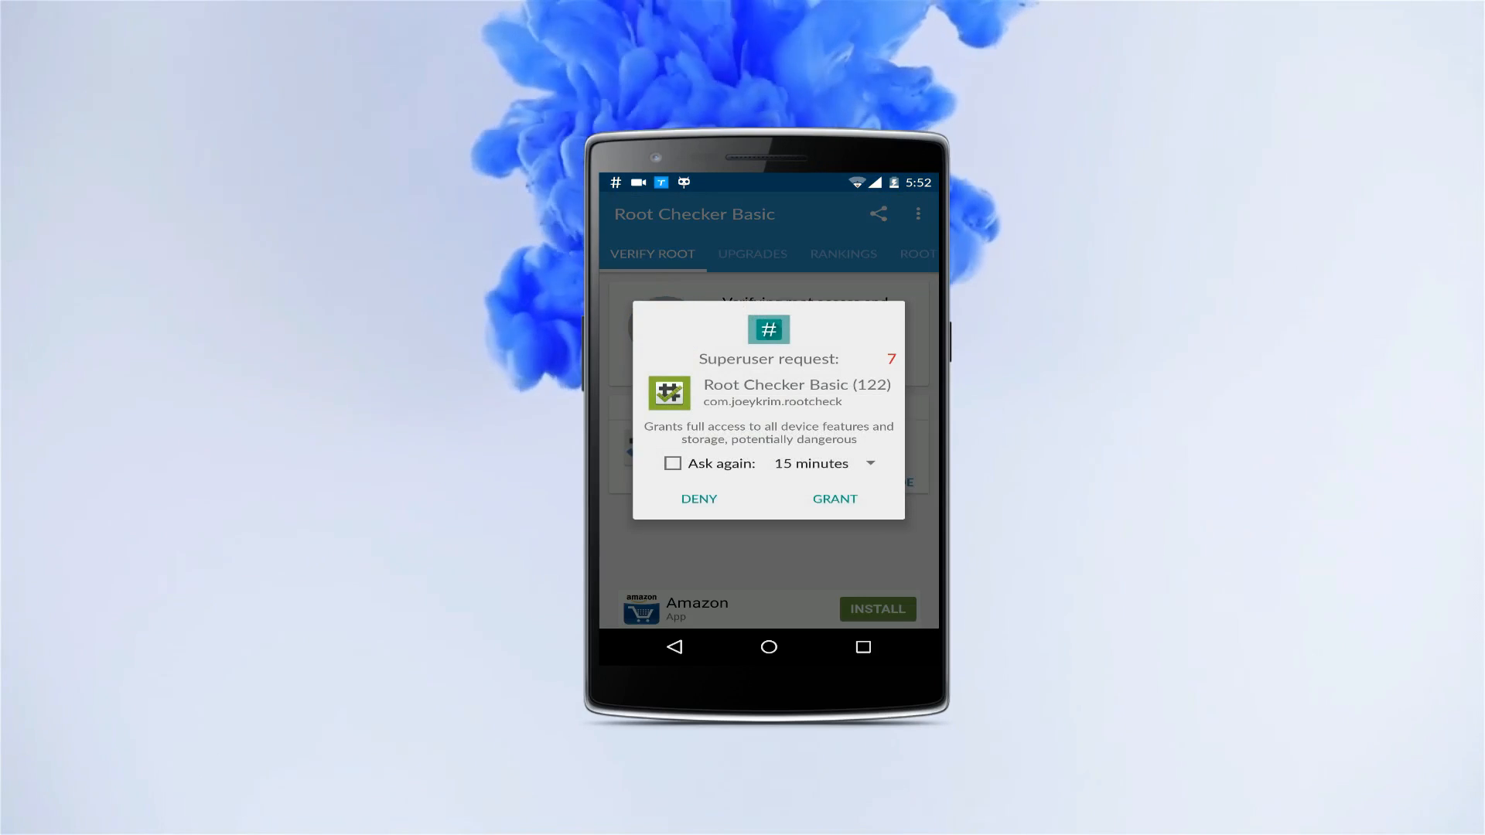
{"action": "left_click", "coordinate": [835, 498]}
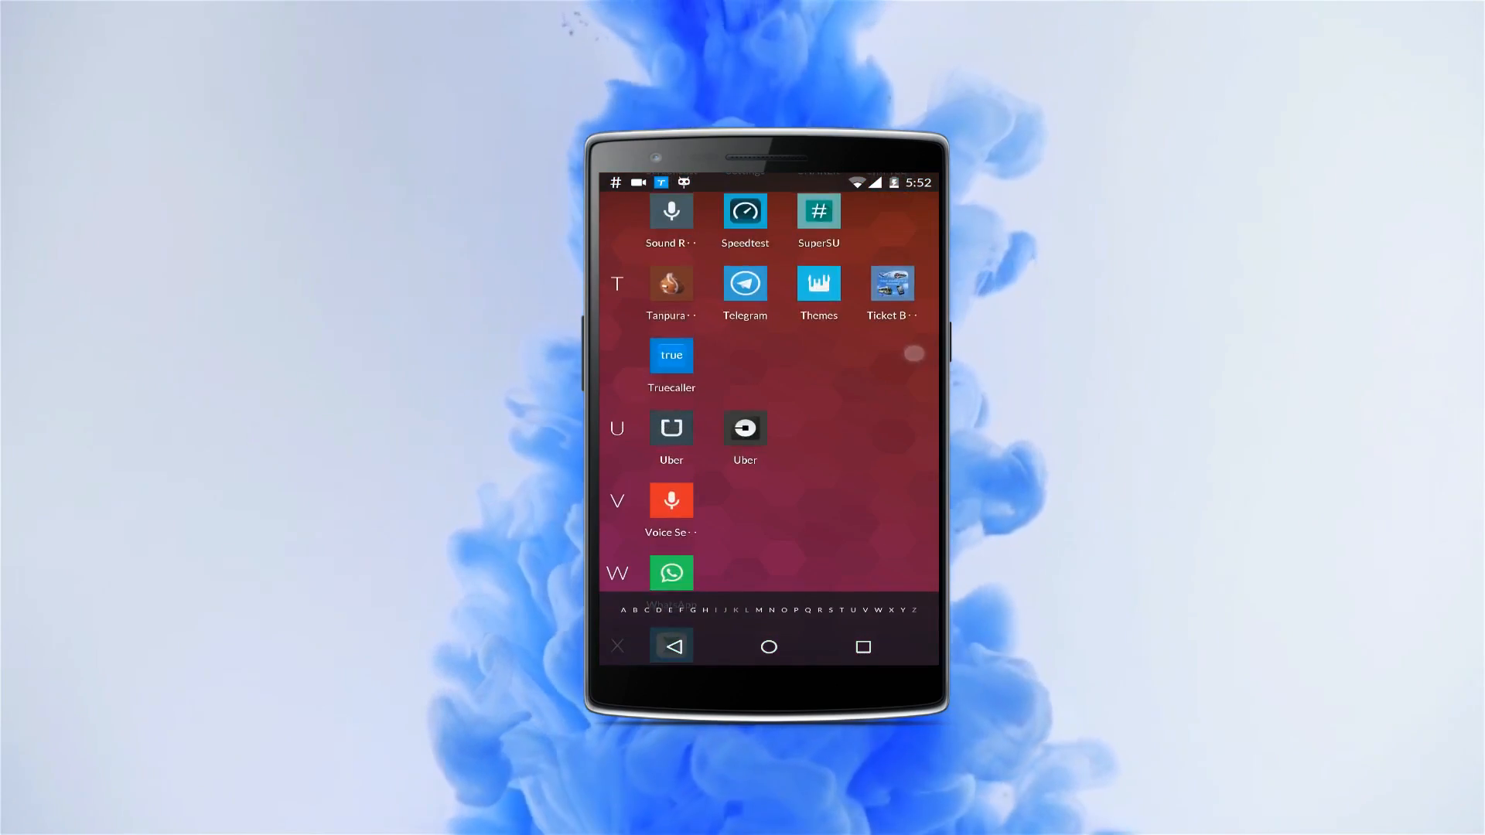
Step: Launch SuperSU and update the SU binary with a Normal install, without rebooting
{"action": "scroll", "scroll_direction": "down", "scroll_amount": 3}
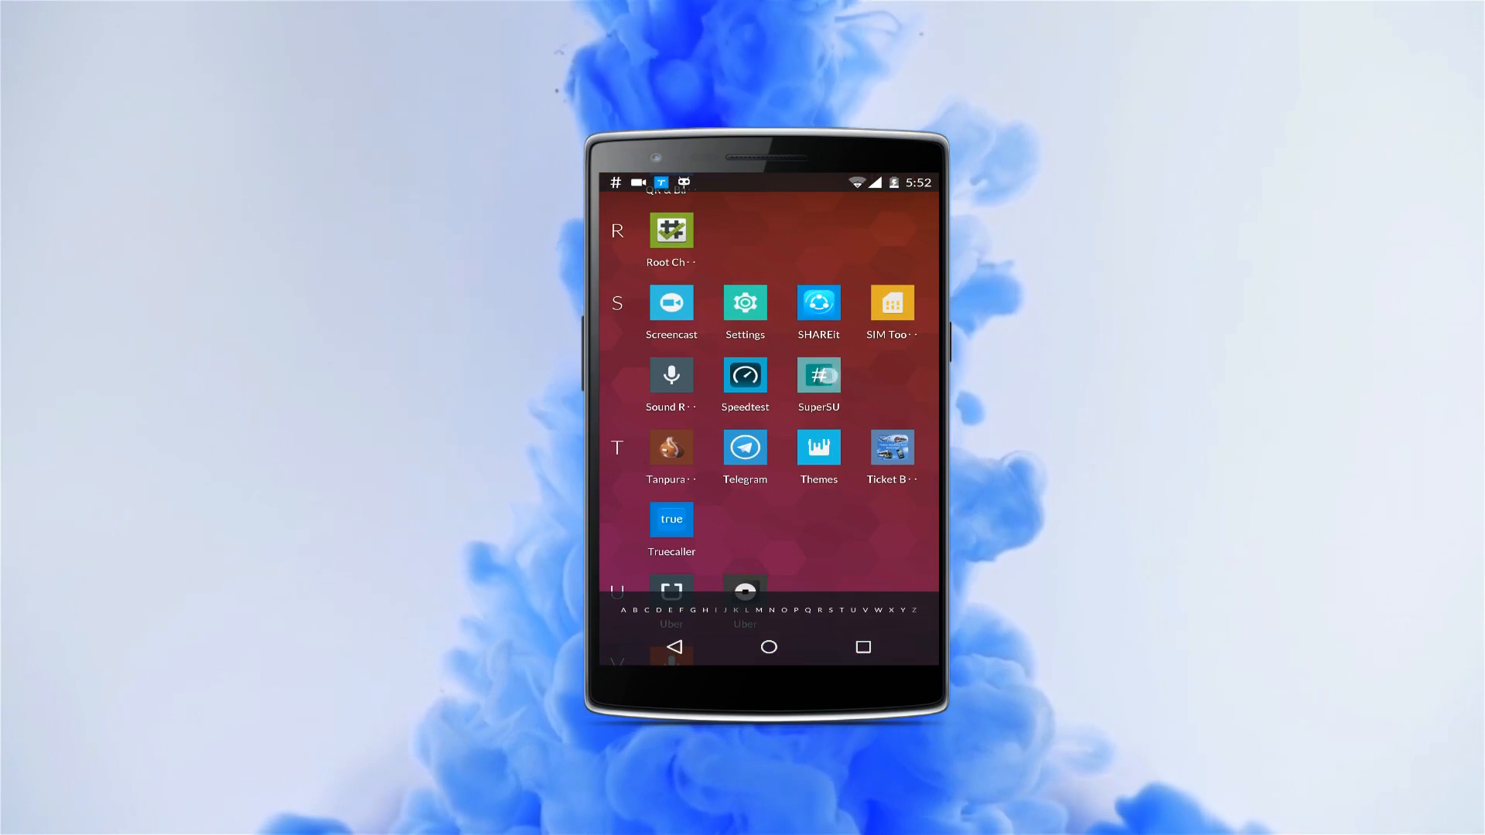
{"action": "left_click", "coordinate": [818, 376]}
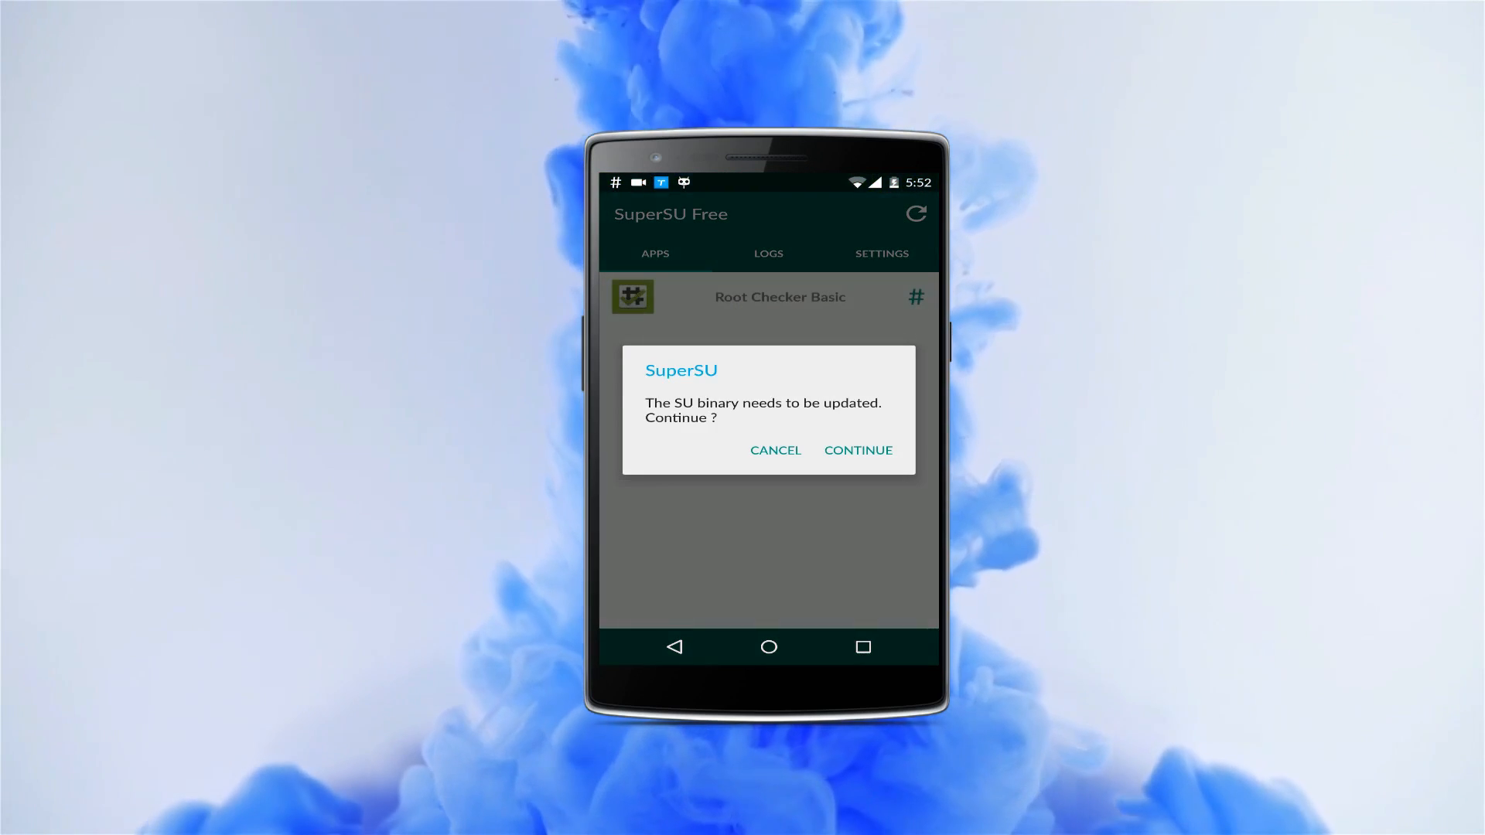
{"action": "left_click", "coordinate": [857, 450]}
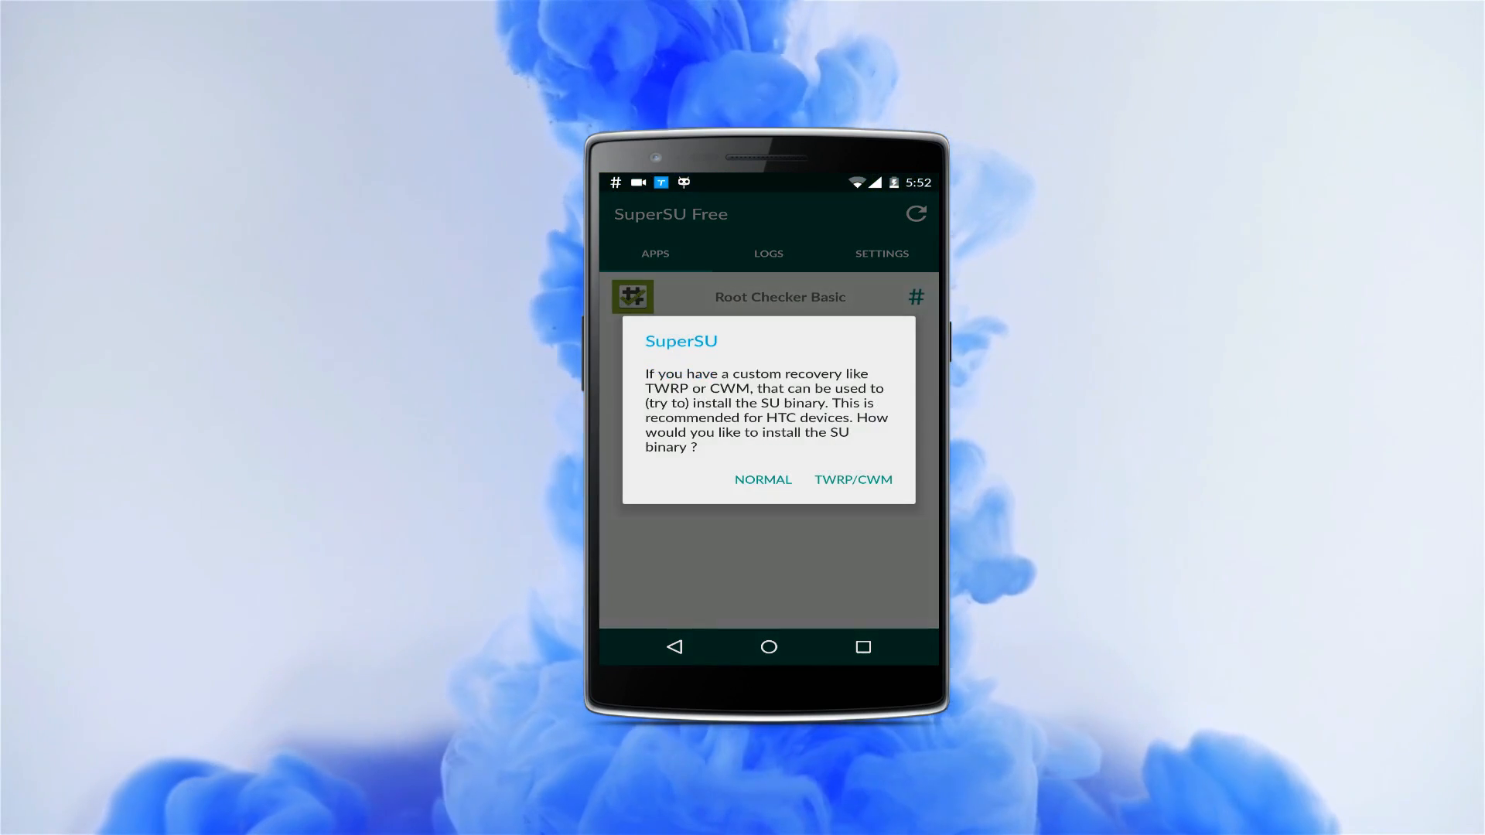
{"action": "left_click", "coordinate": [761, 480]}
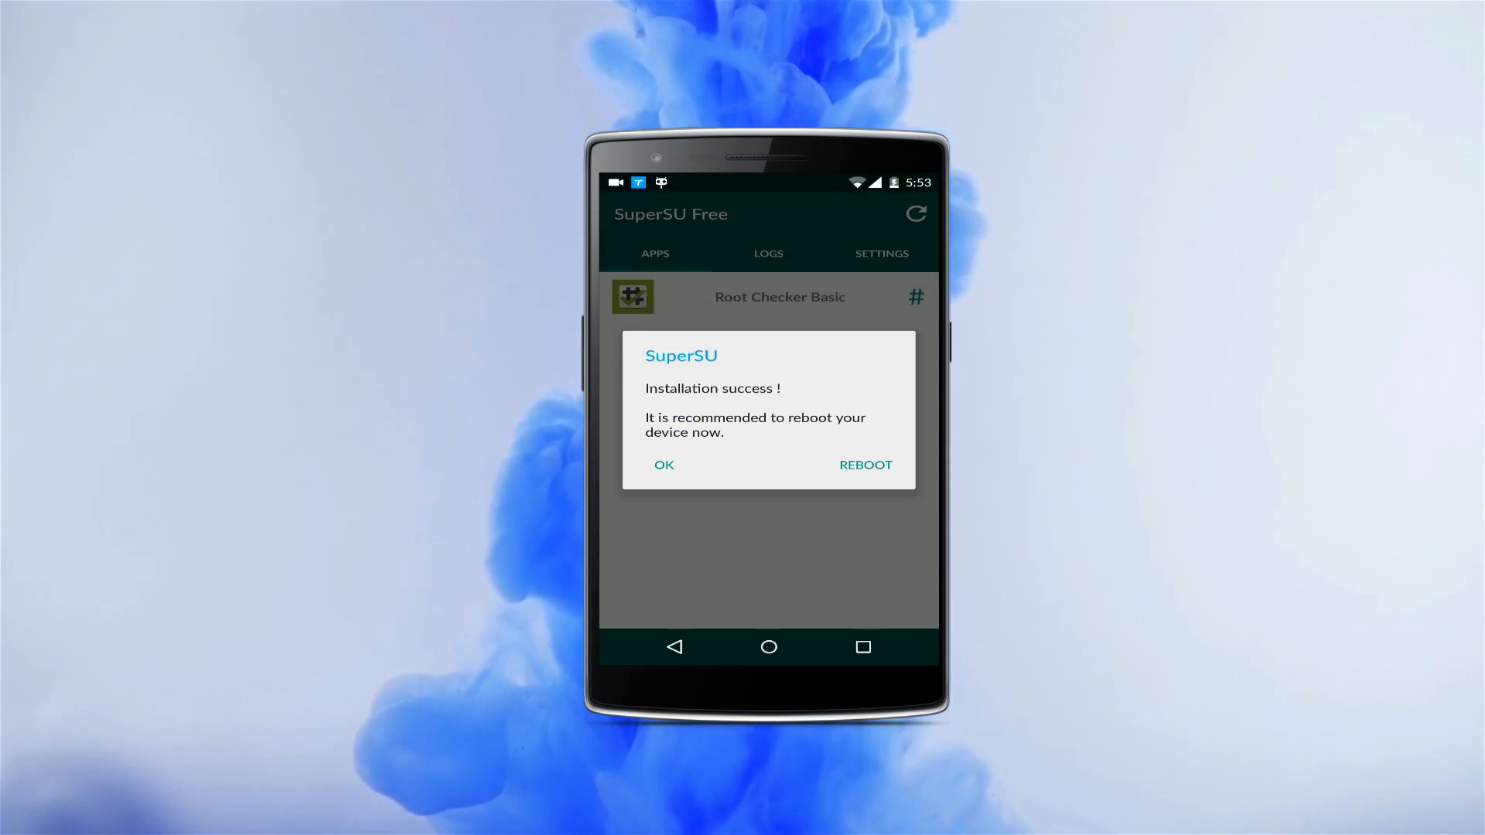
{"action": "left_click", "coordinate": [663, 464]}
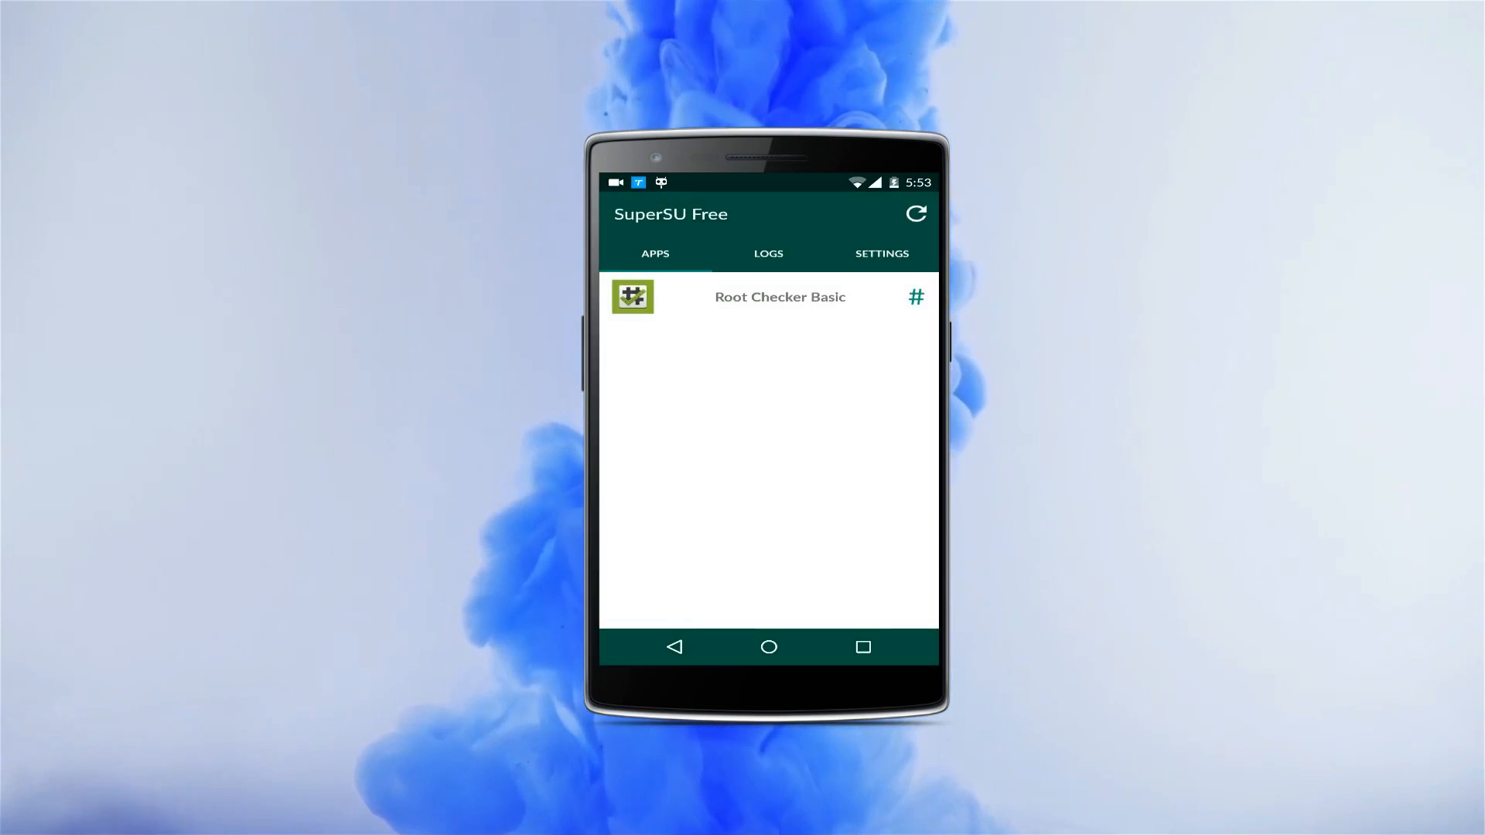